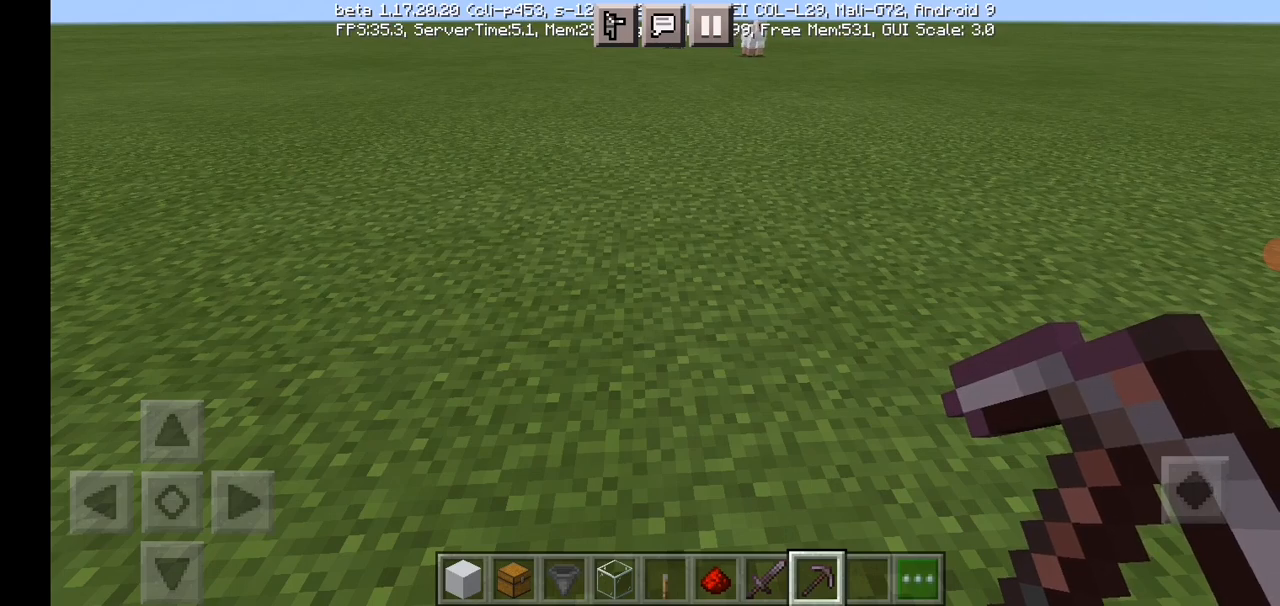
# Bring up the chat window showing the earlier command history.
pyautogui.click(464, 576)
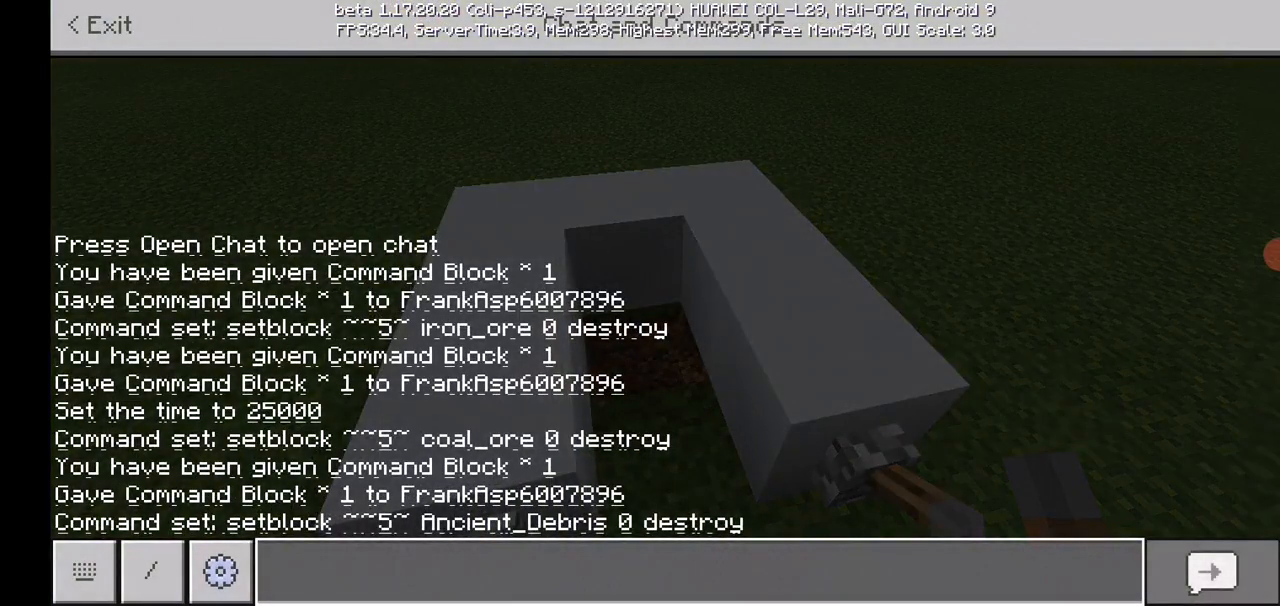
# Run /give @p command_block in chat to obtain a new command block.
pyautogui.click(698, 572)
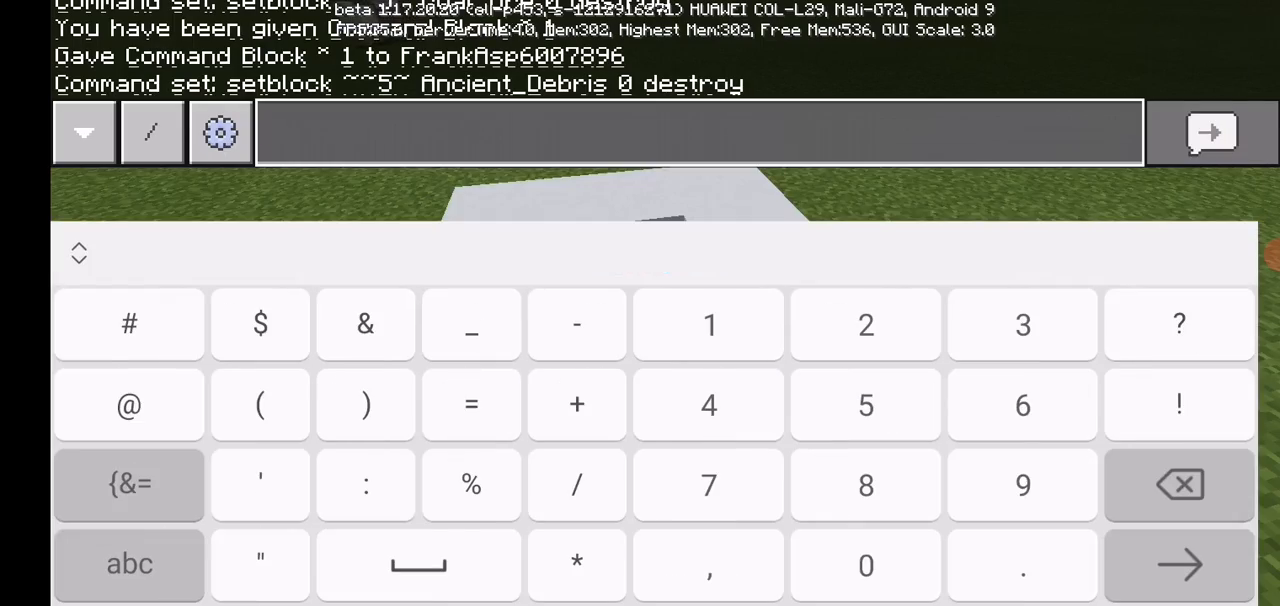
pyautogui.write('/give @')
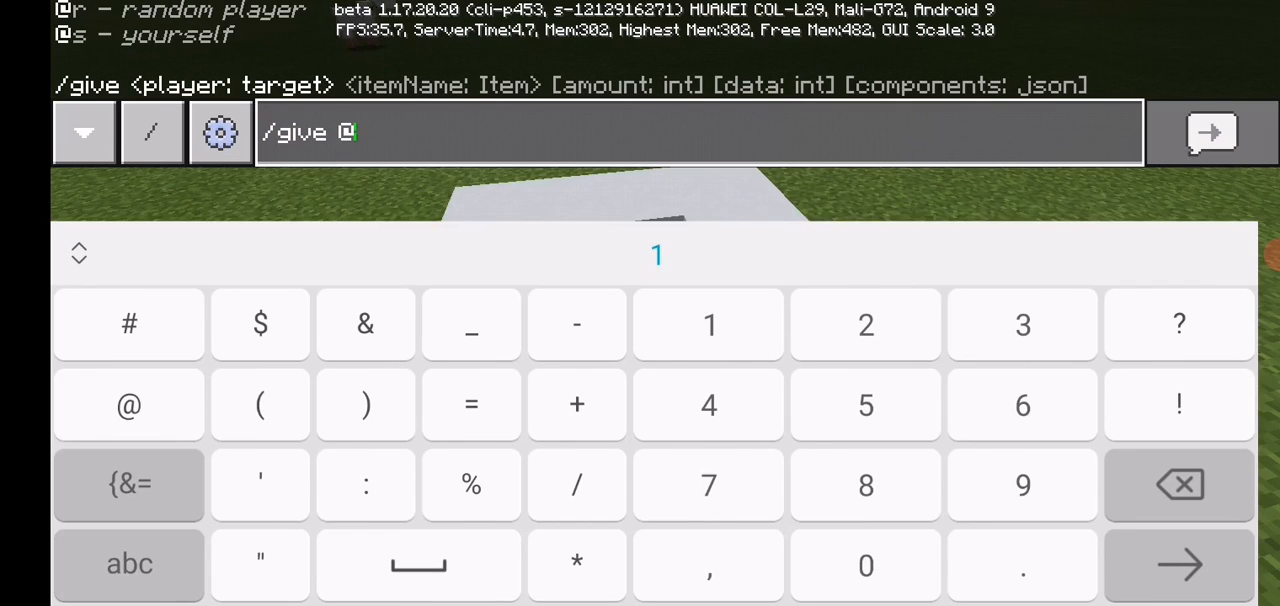
pyautogui.write('p')
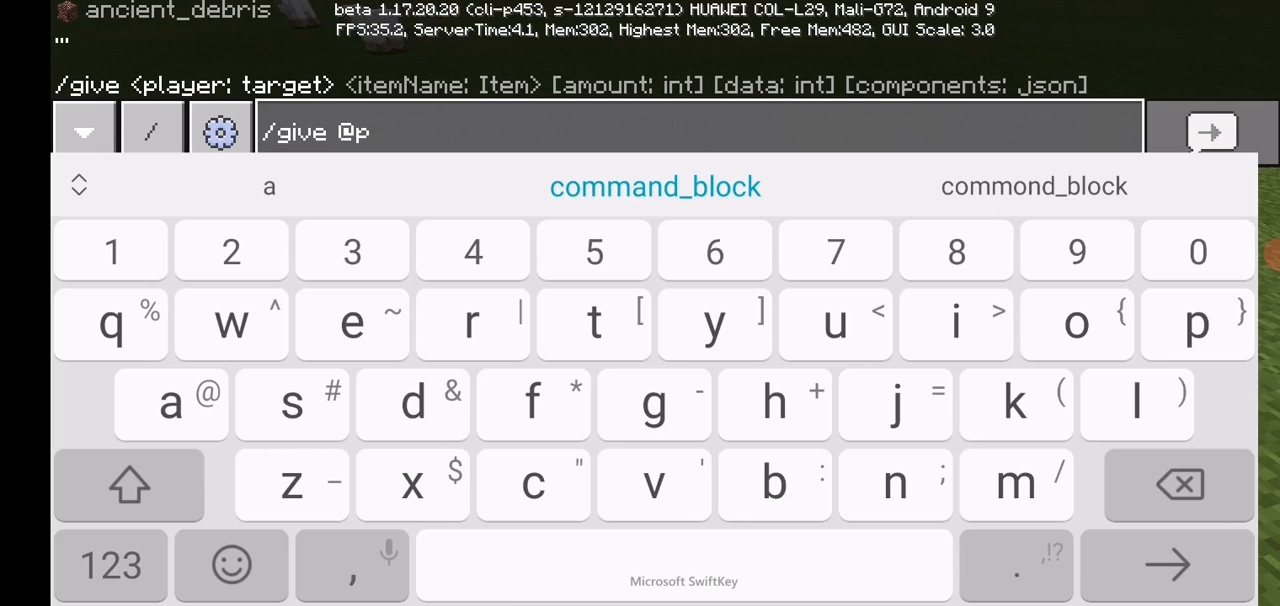
pyautogui.write('co')
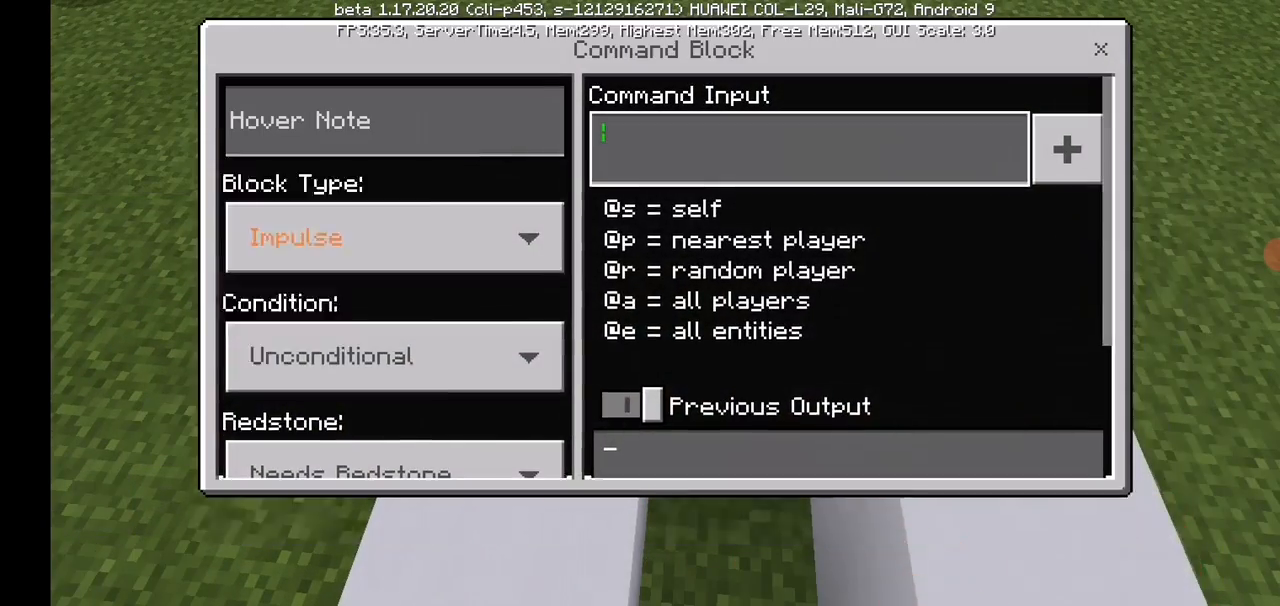
# Enter setblock ~~5~ Ancient_Debris 0 destroy as the command block's command.
pyautogui.write('setb')
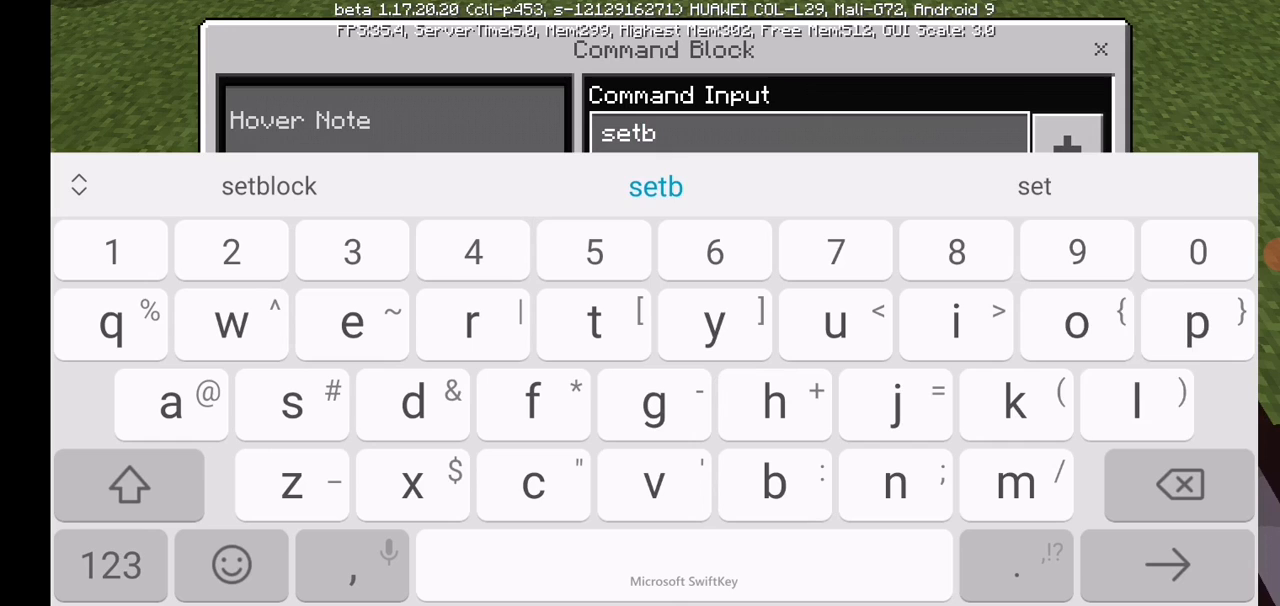
pyautogui.click(268, 186)
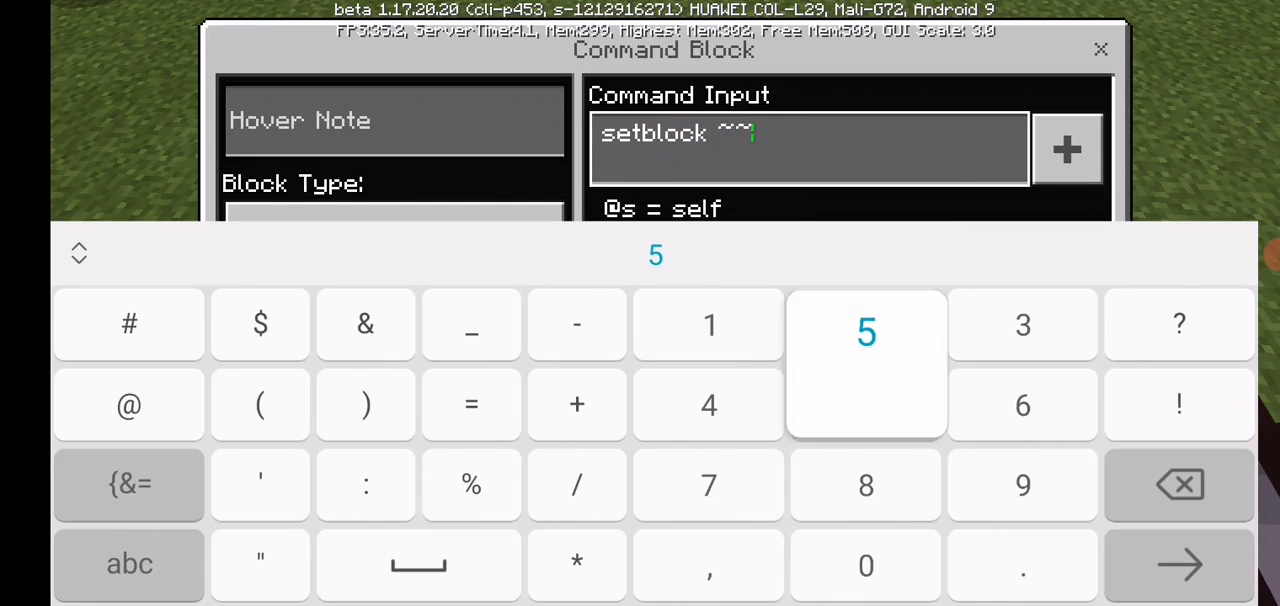
pyautogui.click(864, 332)
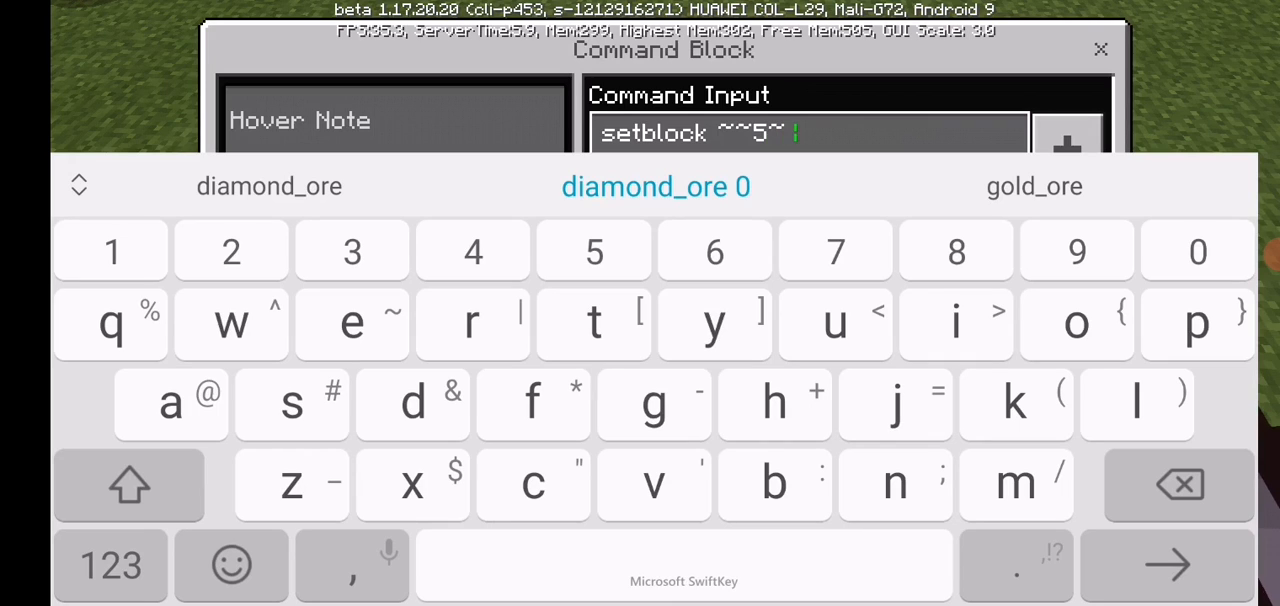
pyautogui.write('n')
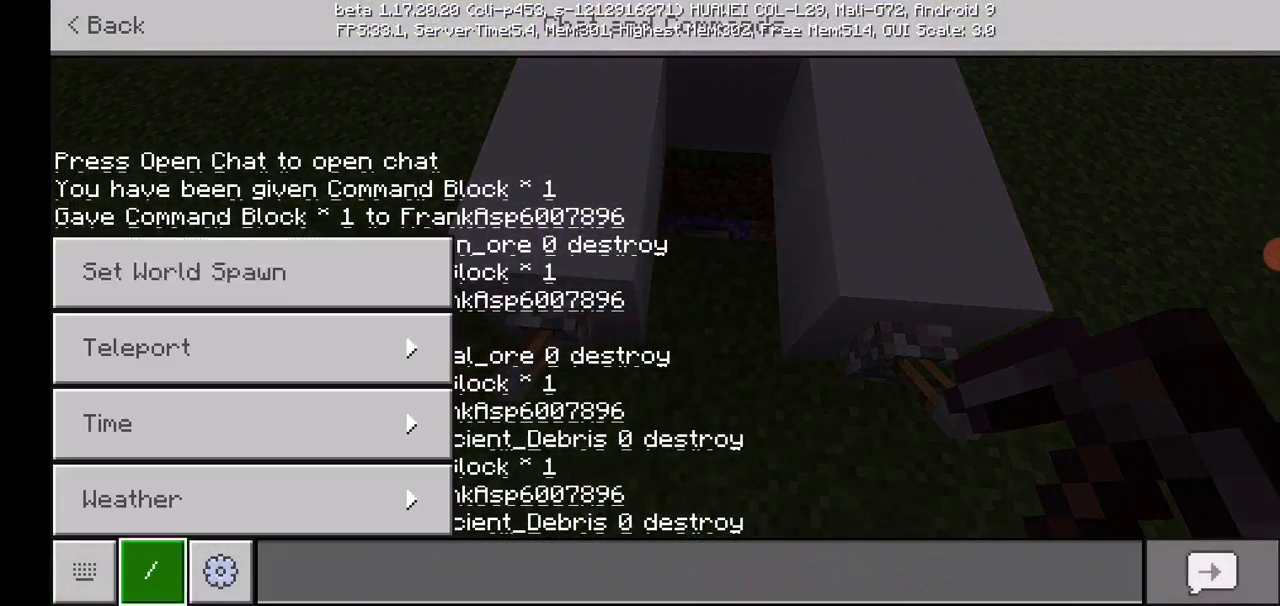
# Set the world time via the Time command and make the block type Repeat.
pyautogui.click(104, 24)
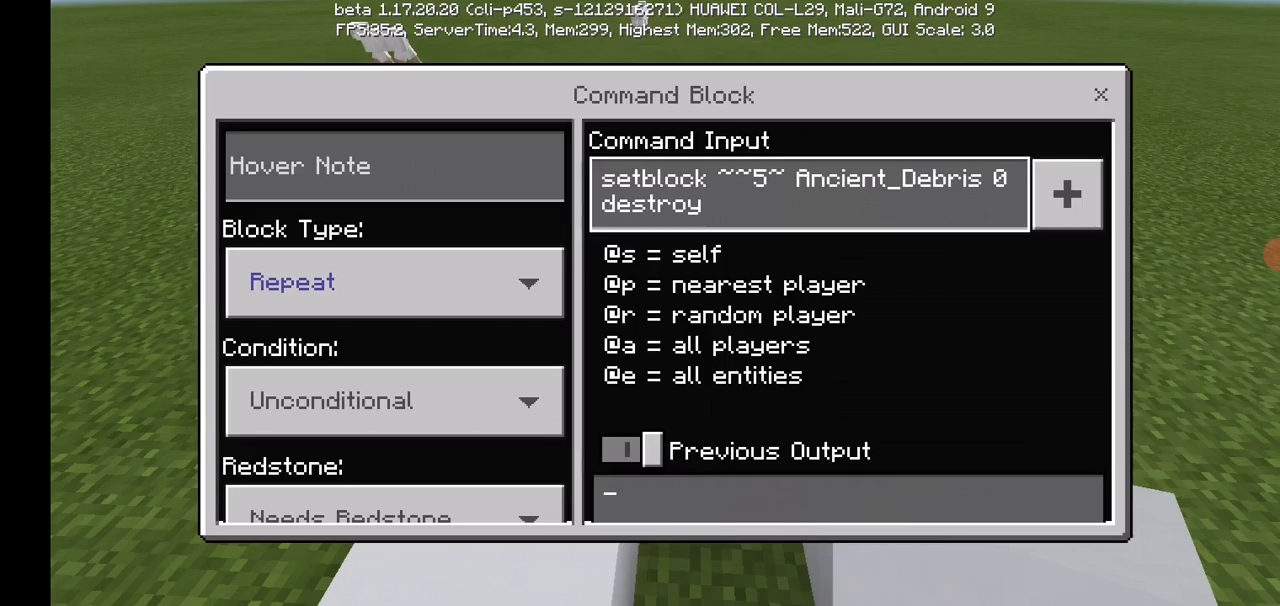
pyautogui.click(1100, 94)
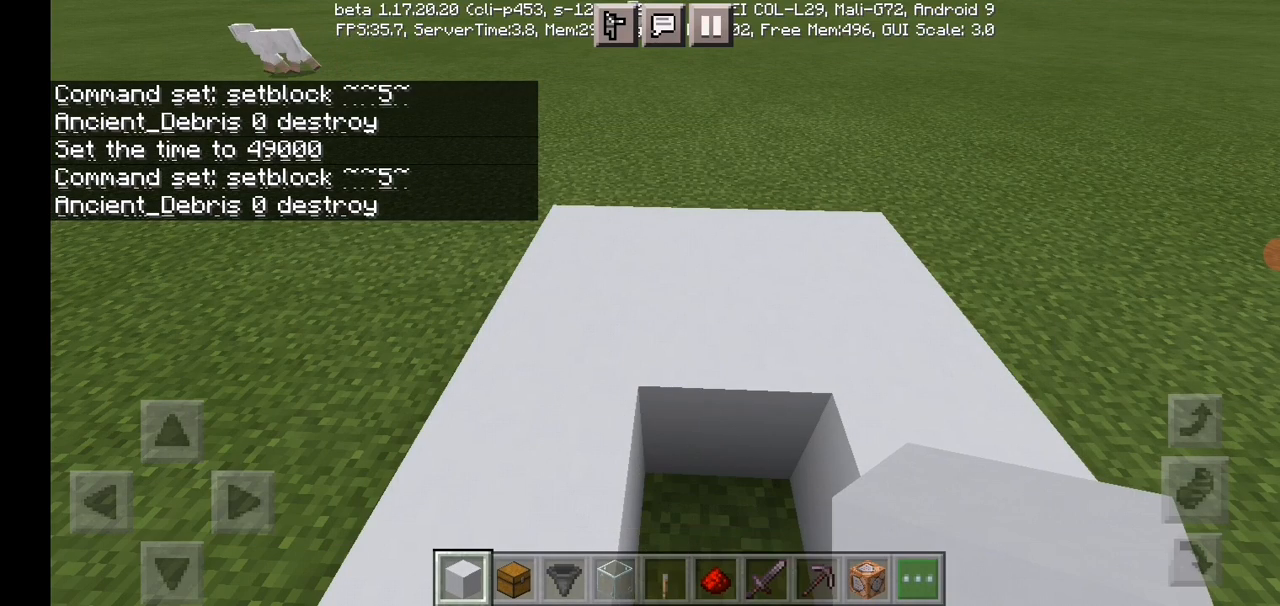
# Move the 64-stack of ancient debris from the inventory into the chest.
pyautogui.click(562, 576)
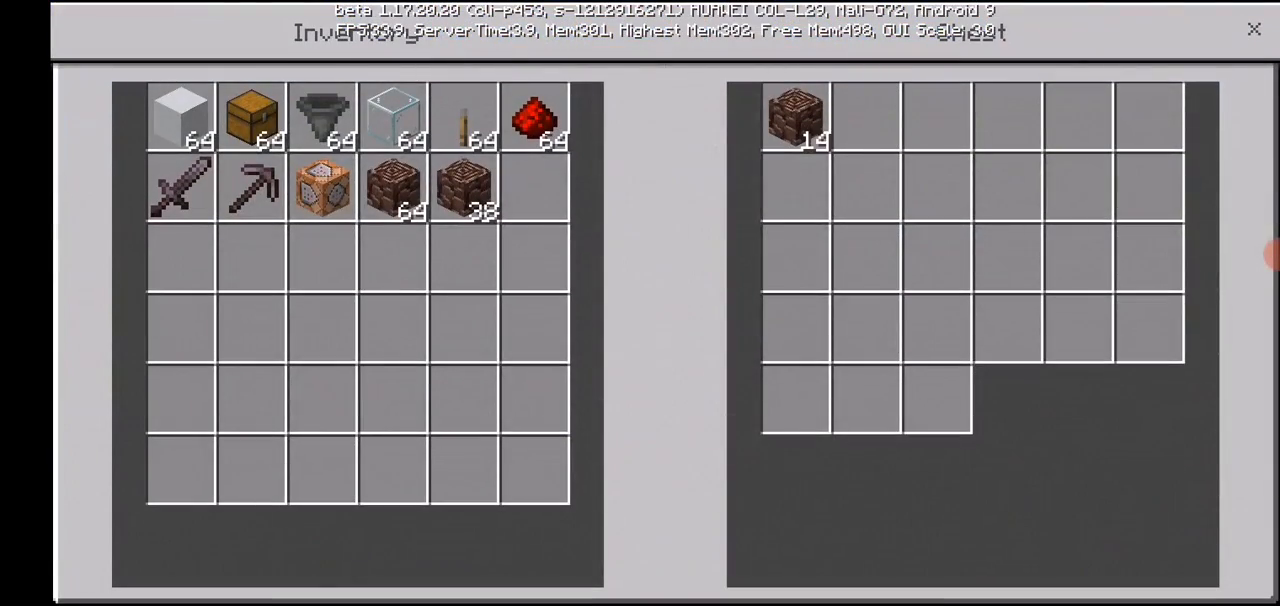
pyautogui.click(392, 184)
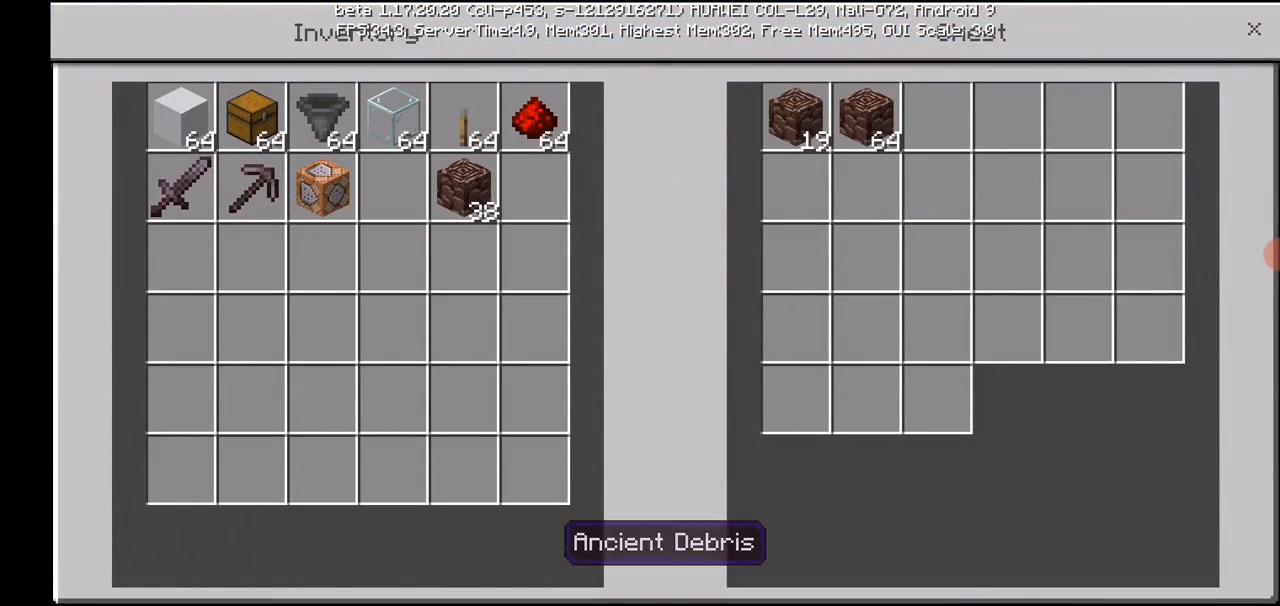